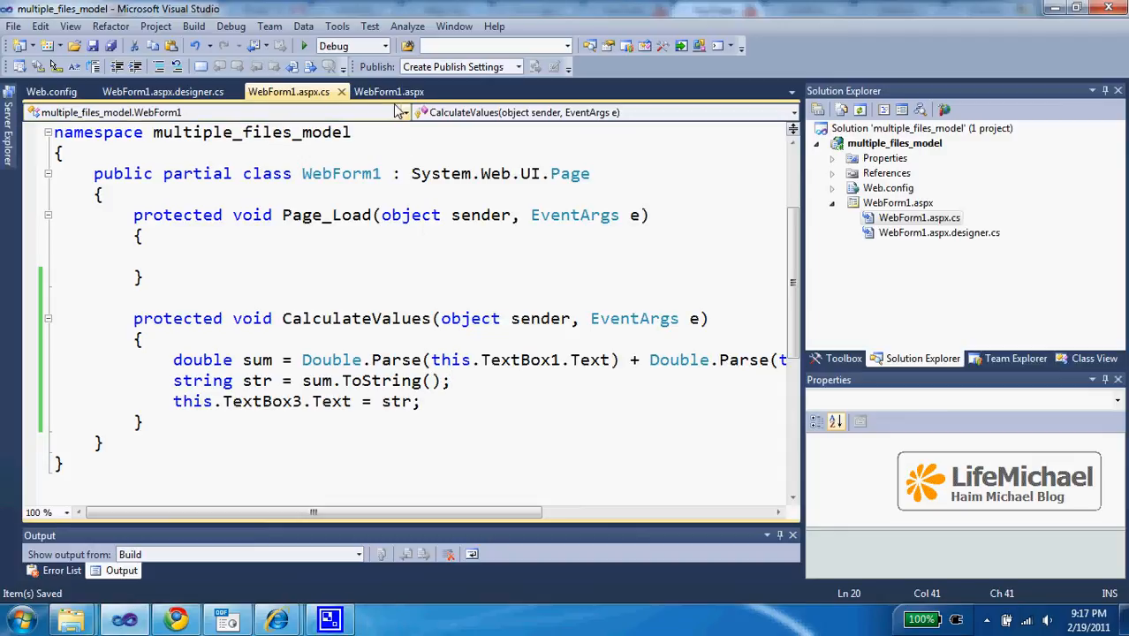
Show WebForm1.aspx markup in split view with the design preview of the text boxes and button.
click(388, 92)
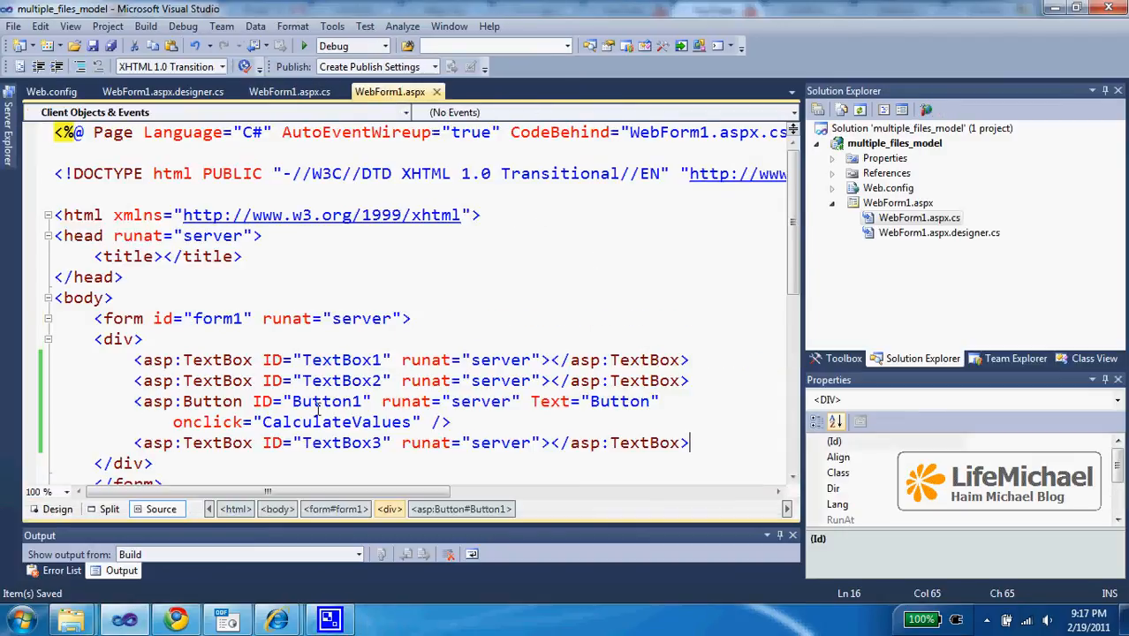
click(103, 509)
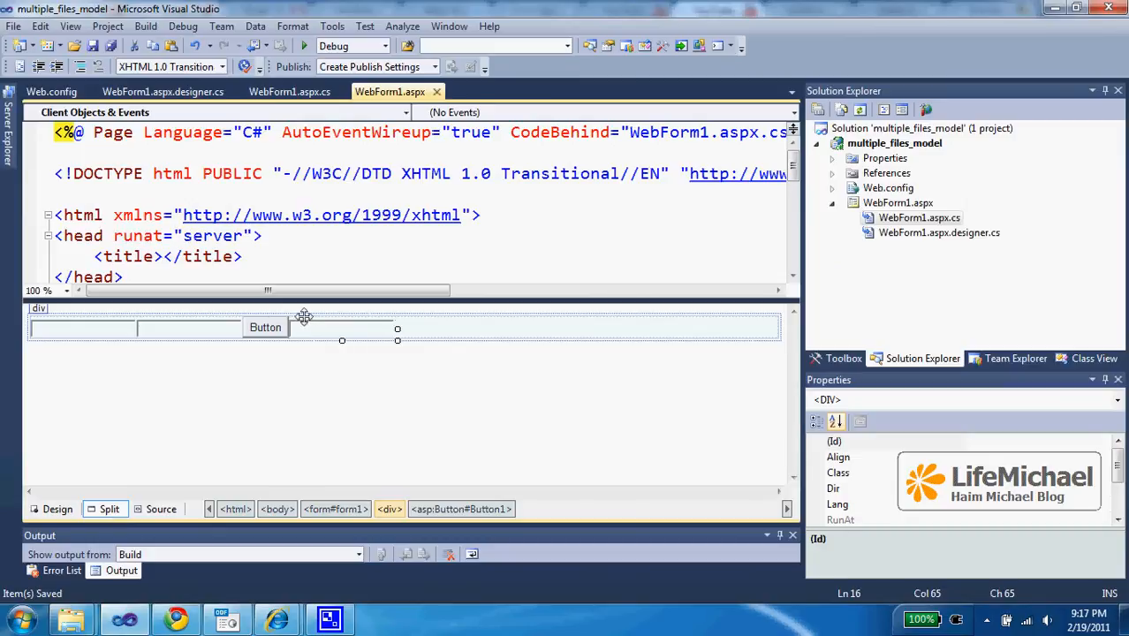
drag(304, 318, 182, 338)
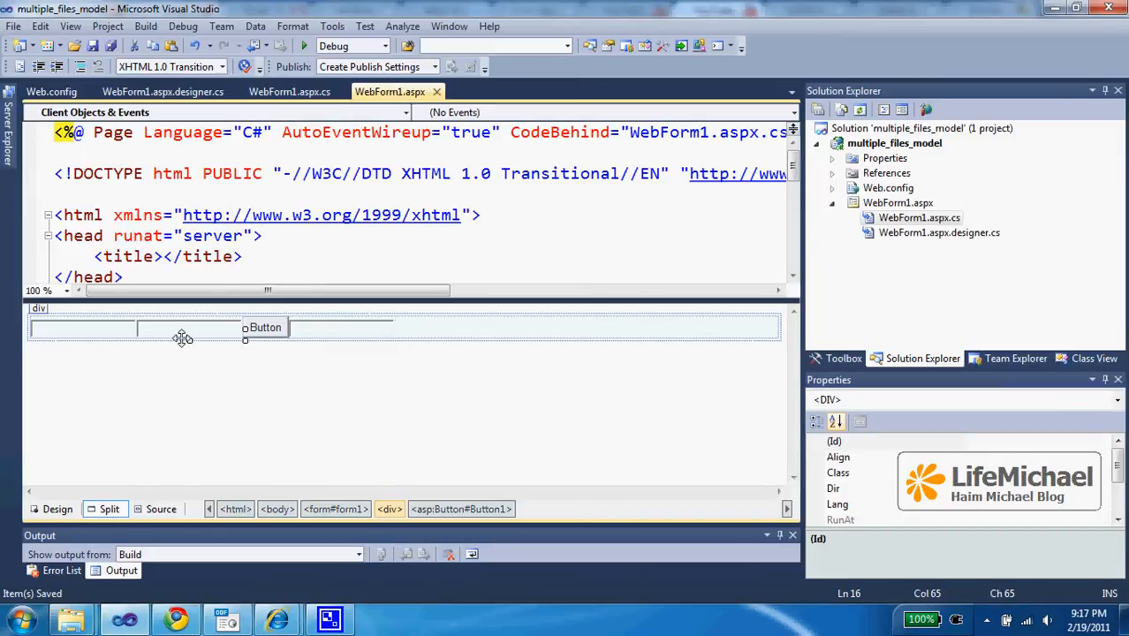
mouse_move(186, 342)
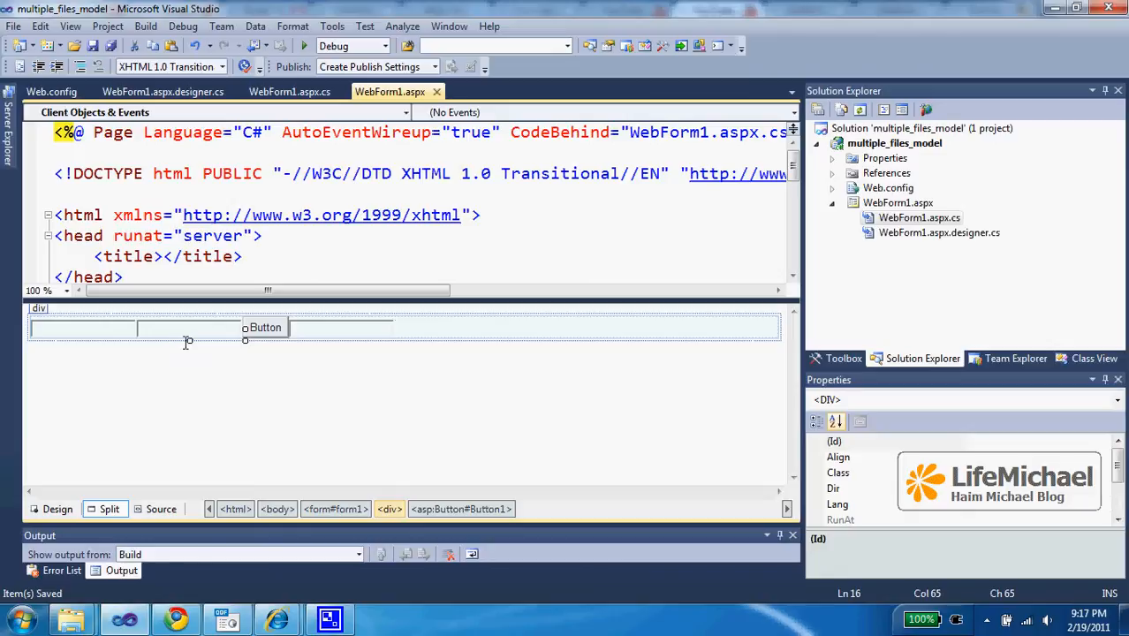
Select the button and change its Text attribute to 'calculate total'.
click(265, 327)
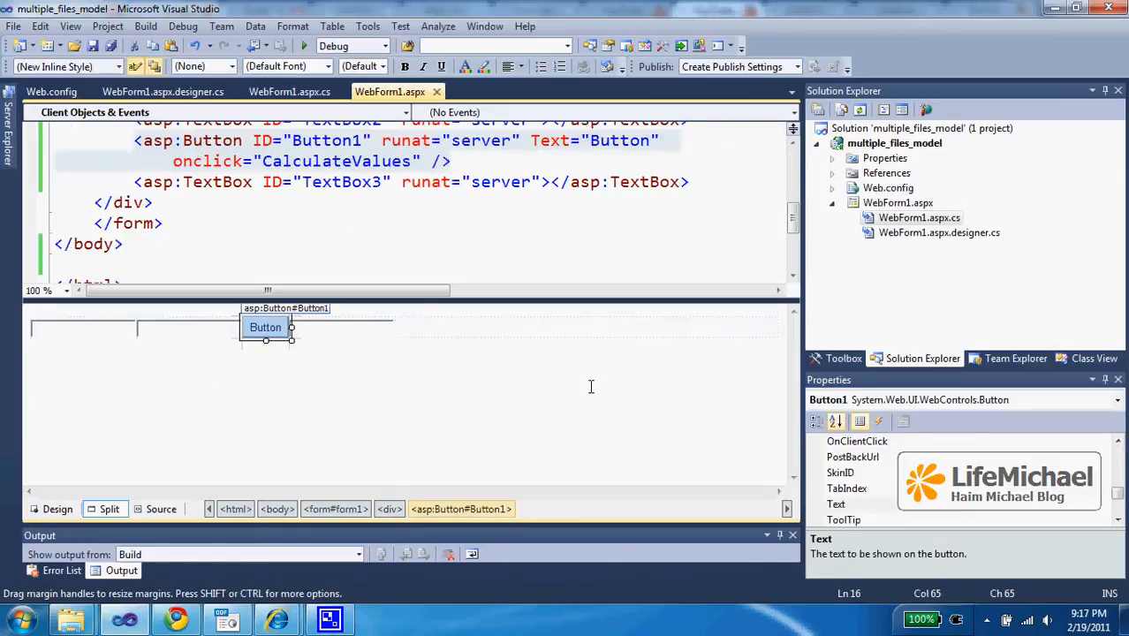
mouse_move(569, 143)
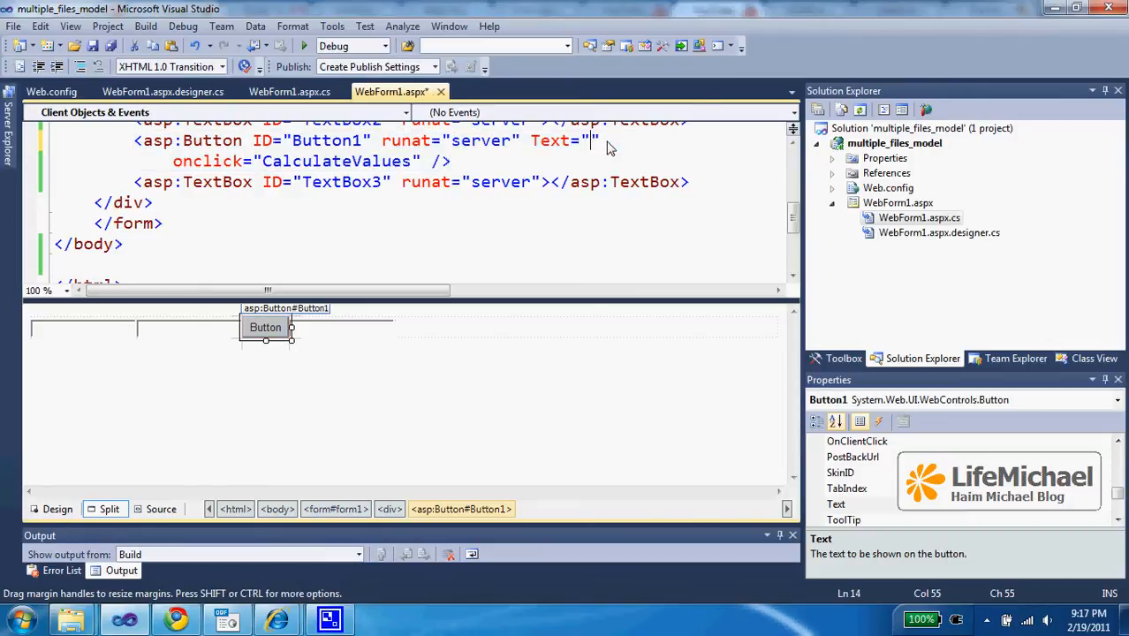
text(c)
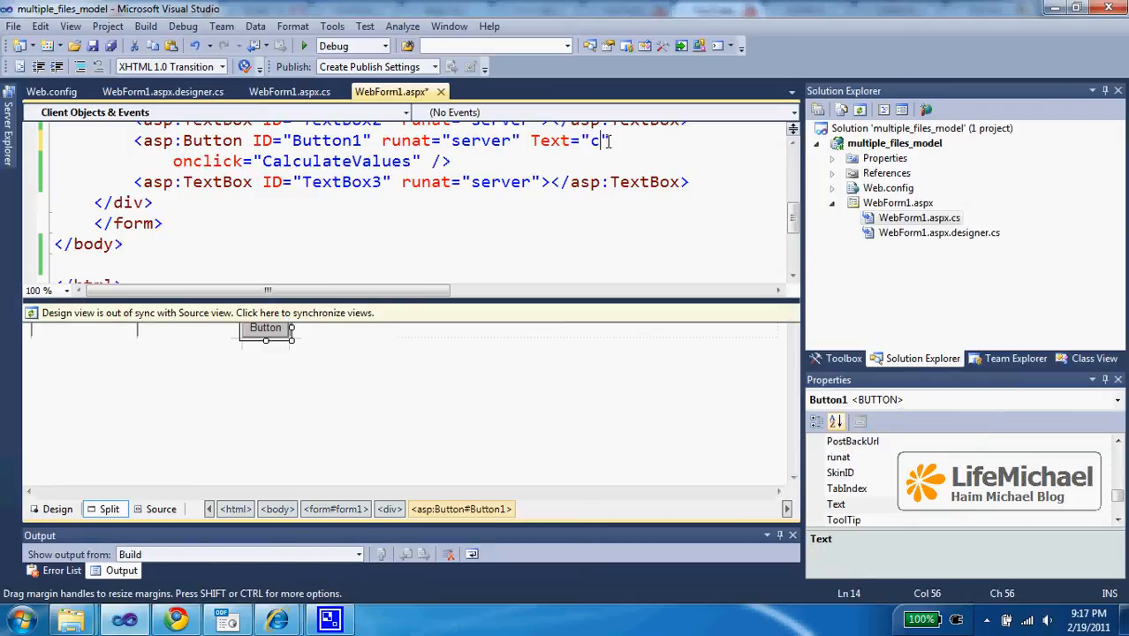
text(alculate total)
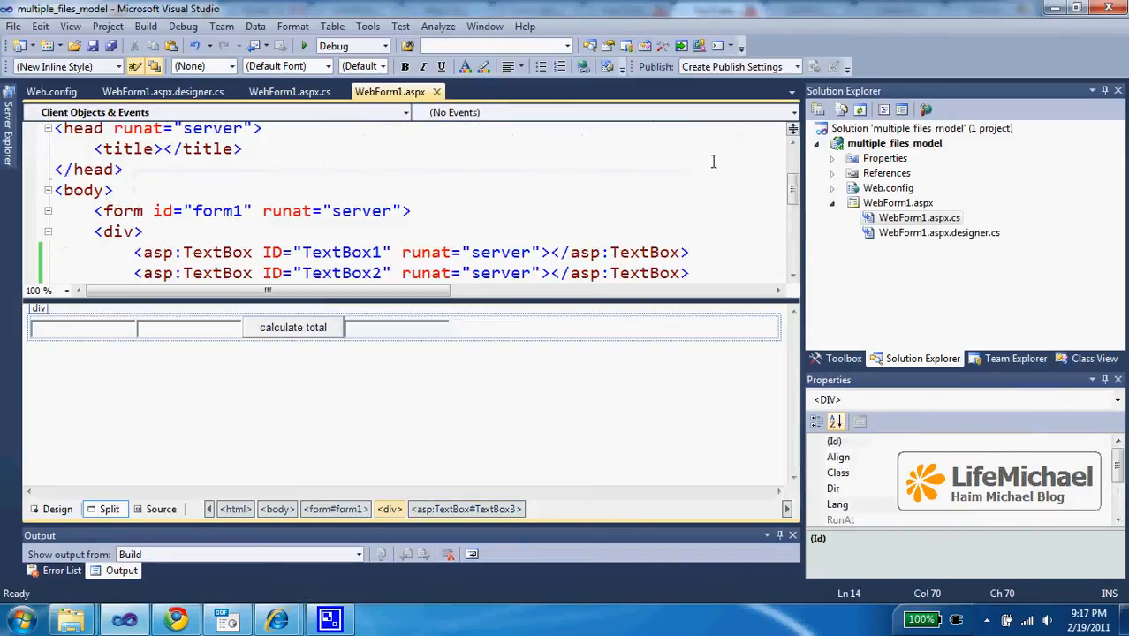
Locate the CalculateValues onclick handler in the markup and switch to WebForm1.aspx.cs.
scroll(down, 3)
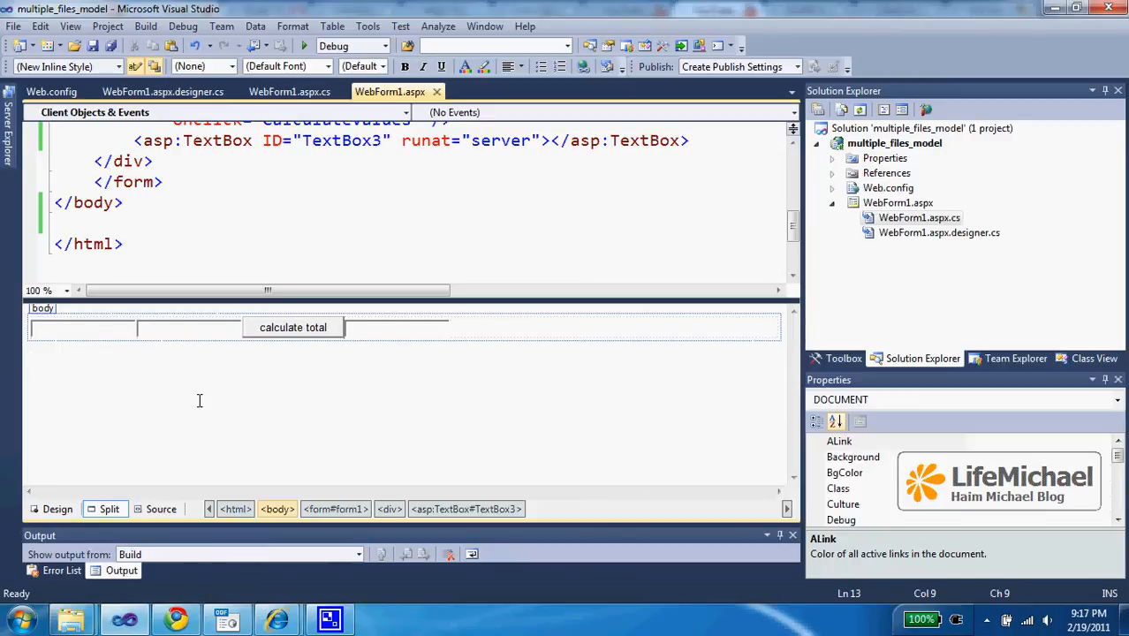
mouse_move(428, 193)
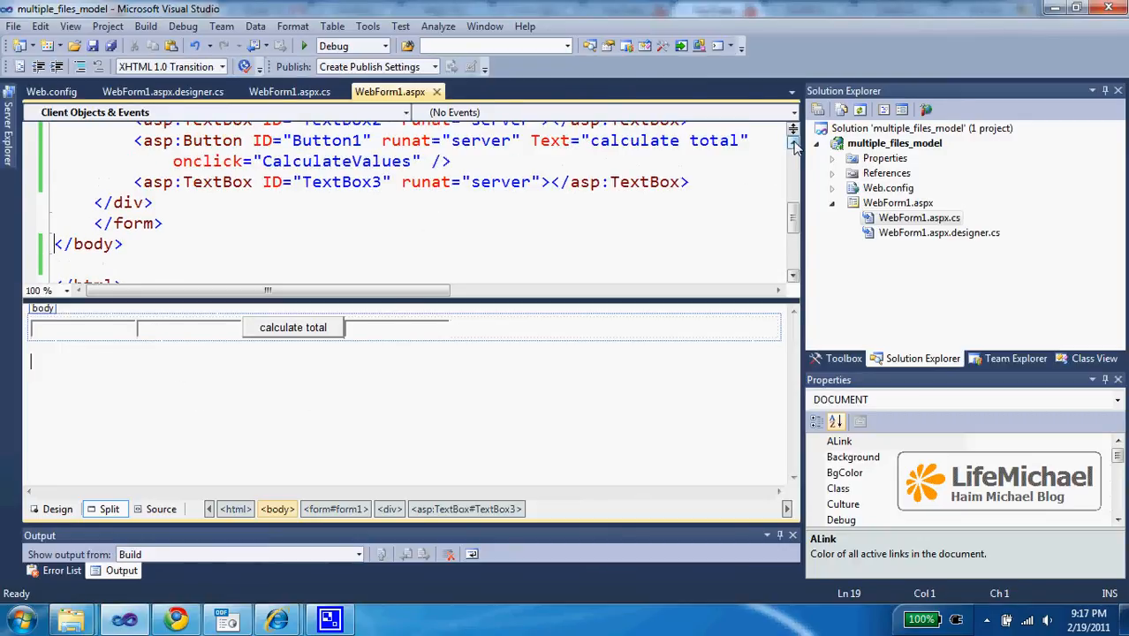
scroll(up, 3)
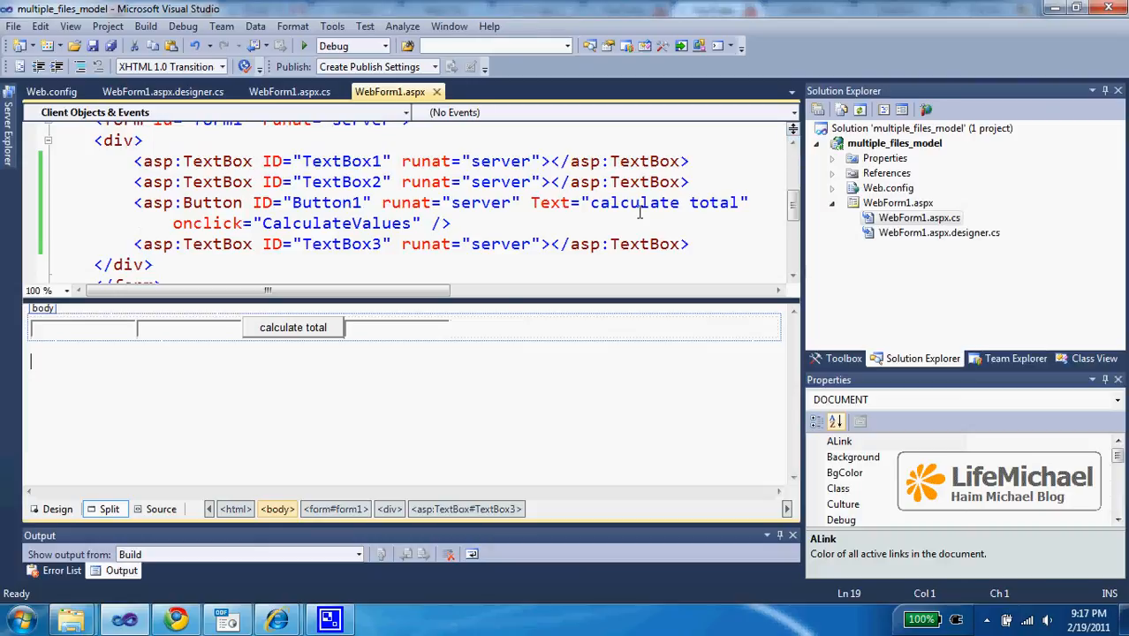
click(294, 326)
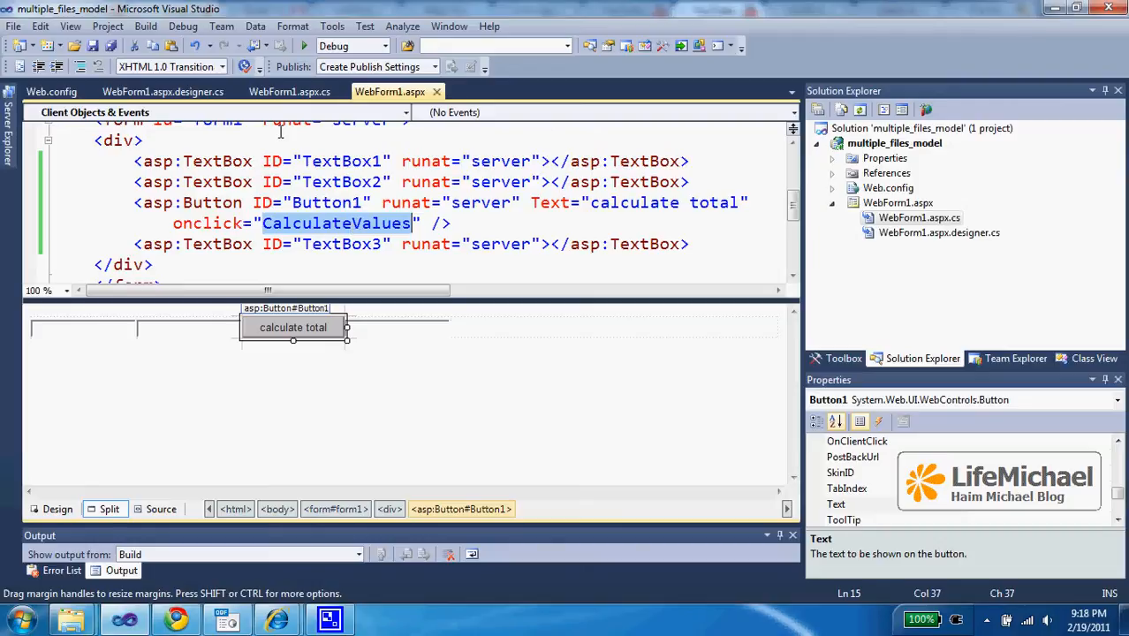
click(288, 92)
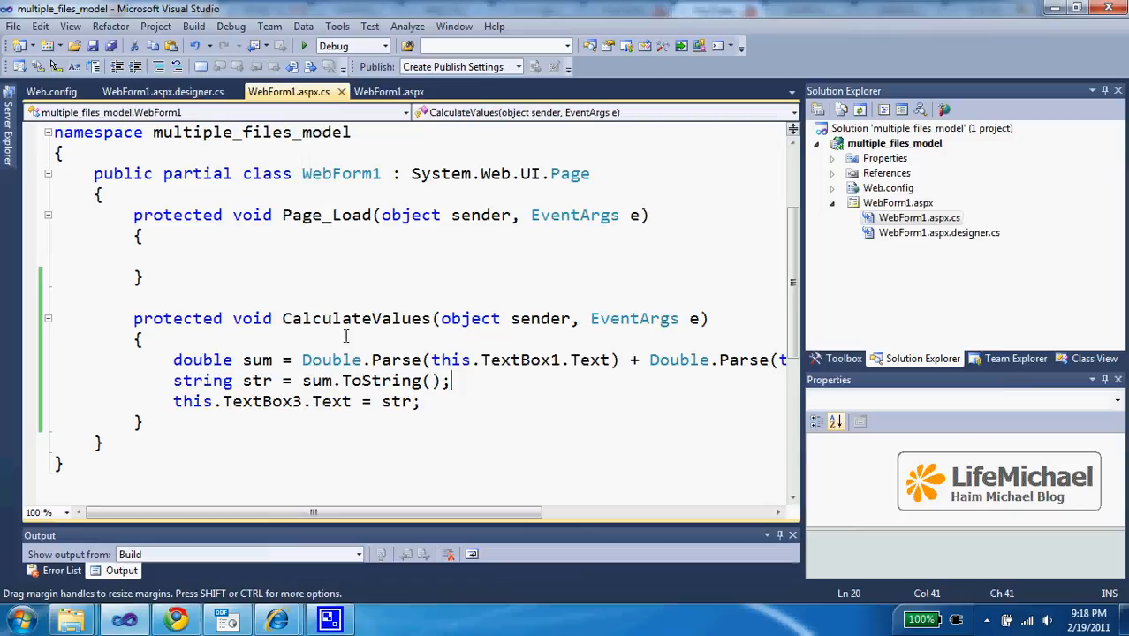
mouse_move(212, 369)
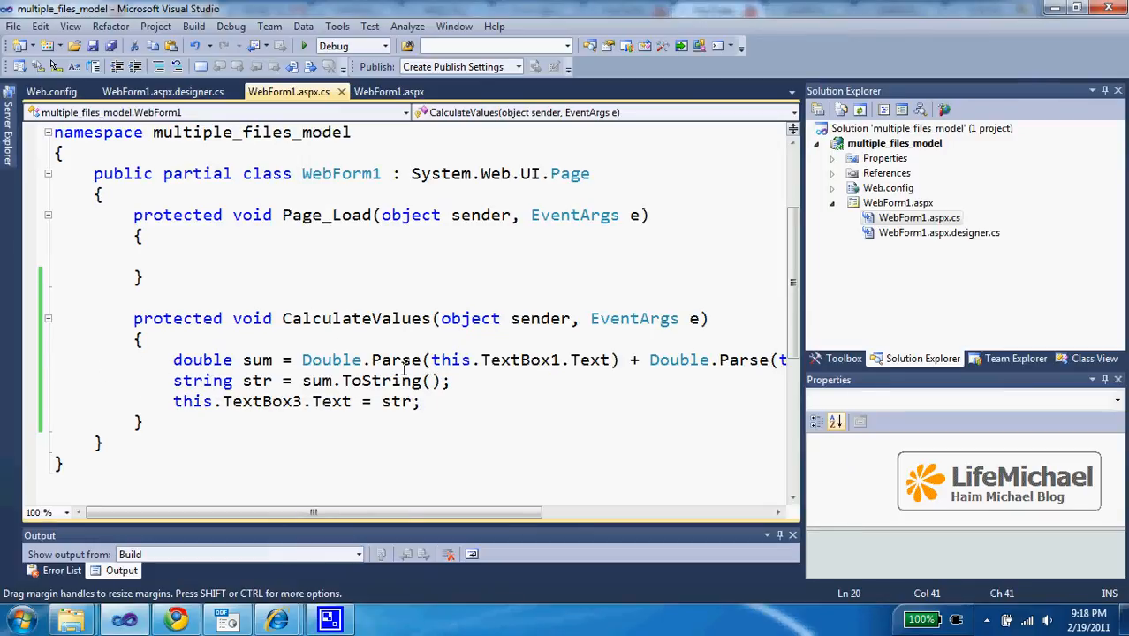
mouse_move(491, 254)
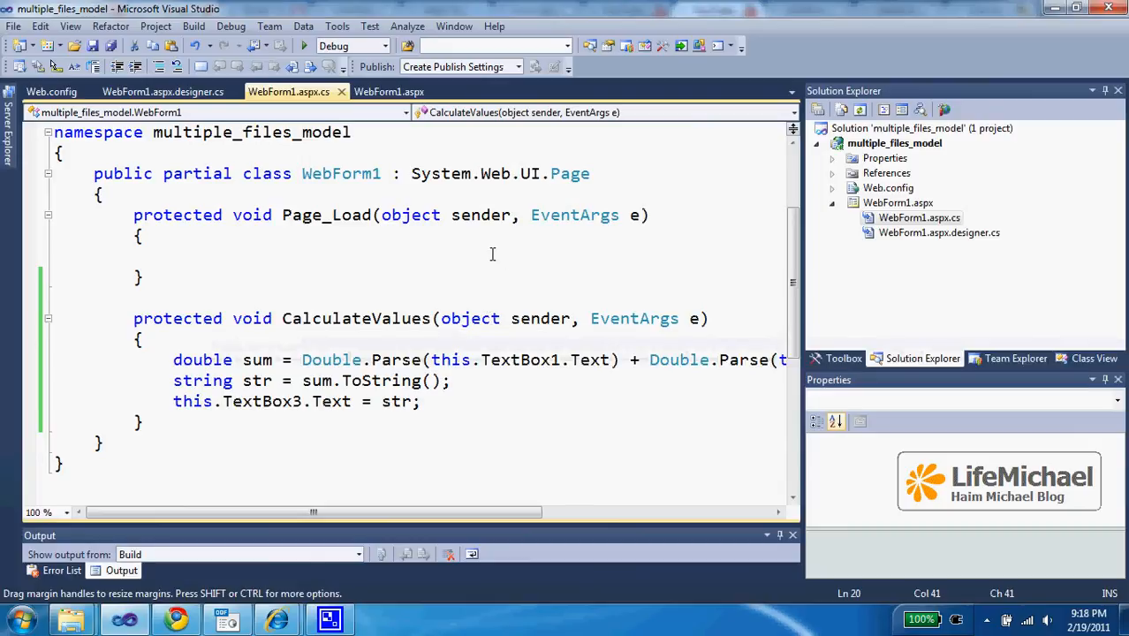
mouse_move(585, 369)
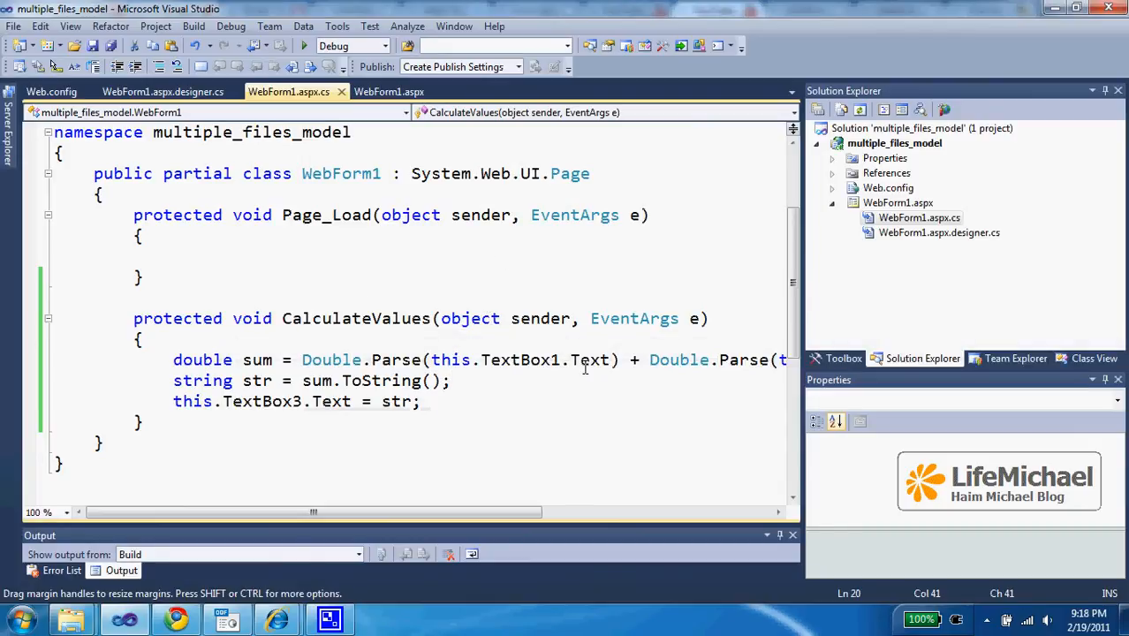
mouse_move(360, 390)
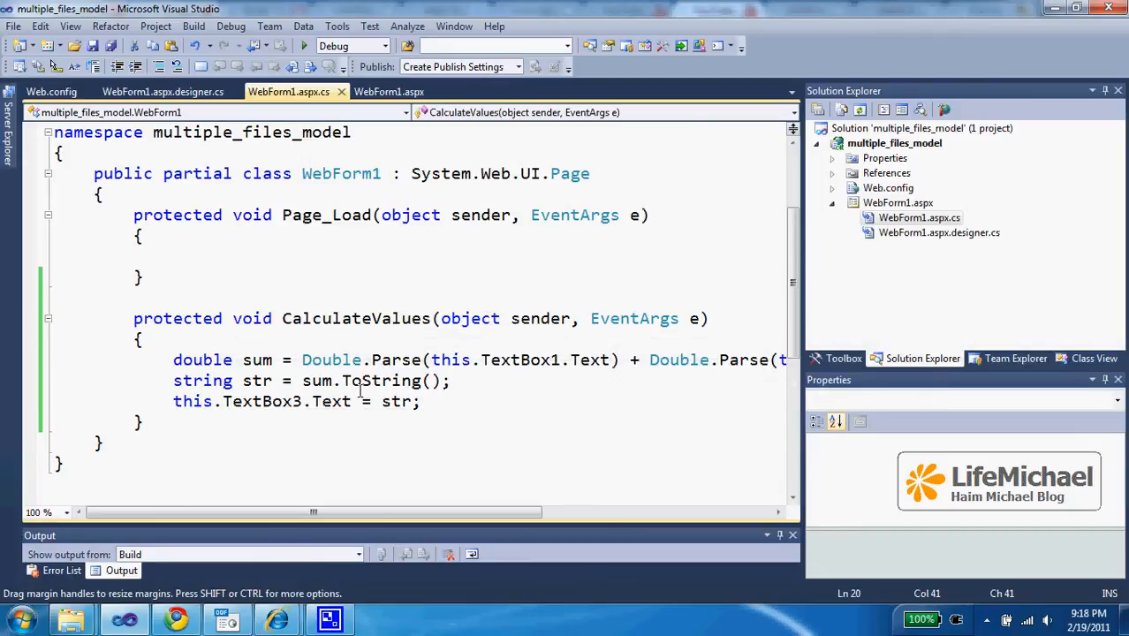
mouse_move(378, 339)
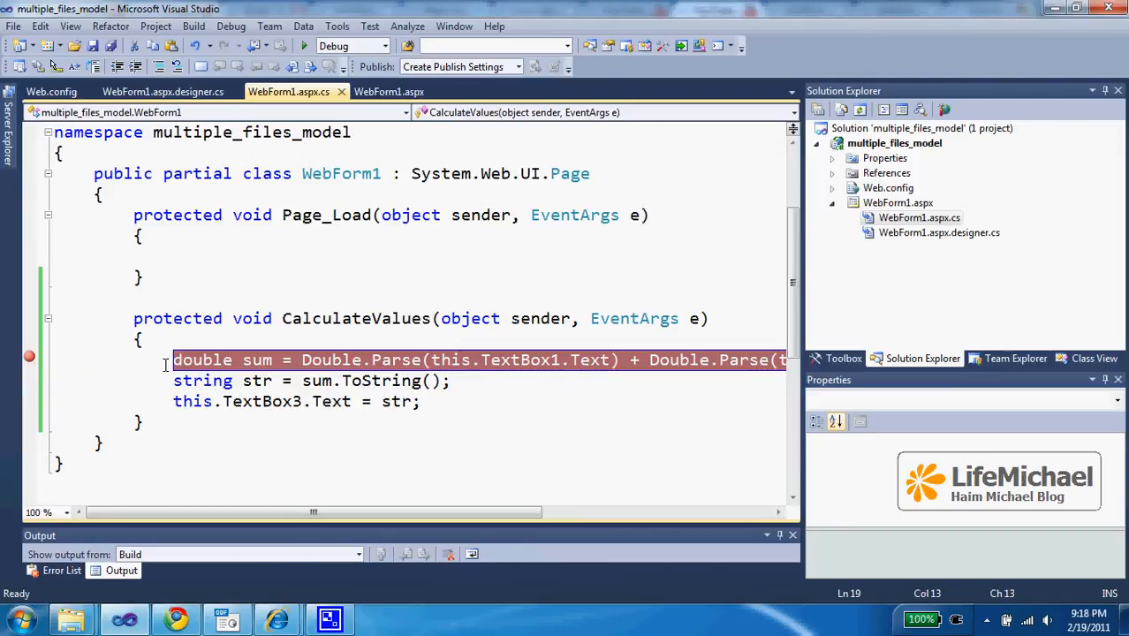
Breakpoint the 'double sum' line in CalculateValues and start debugging via Debug > Start.
click(173, 360)
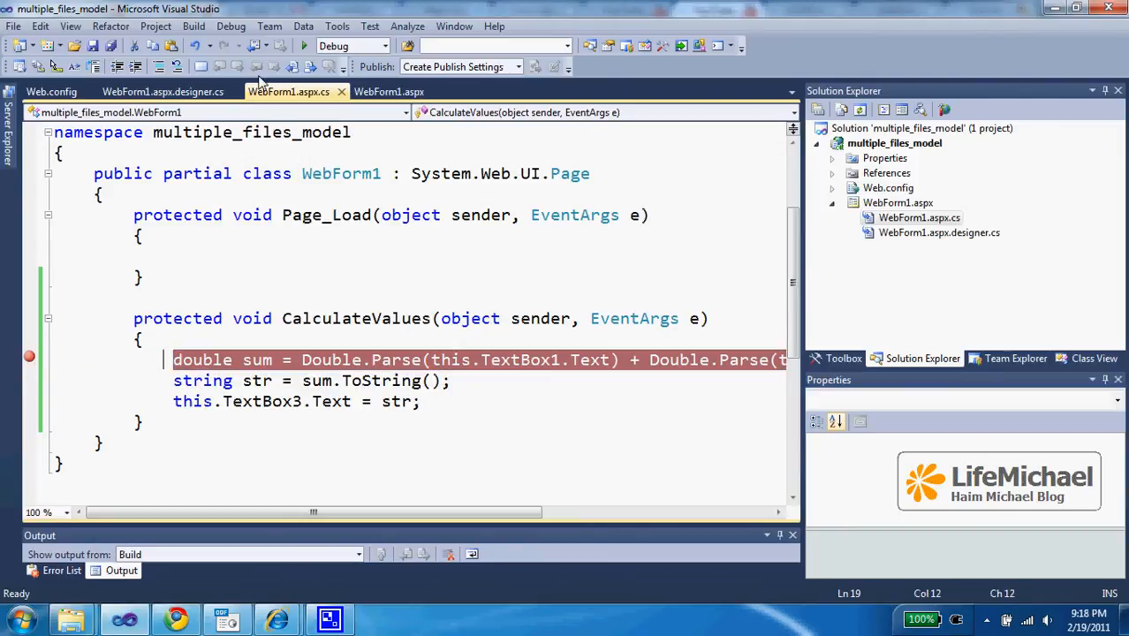
click(230, 27)
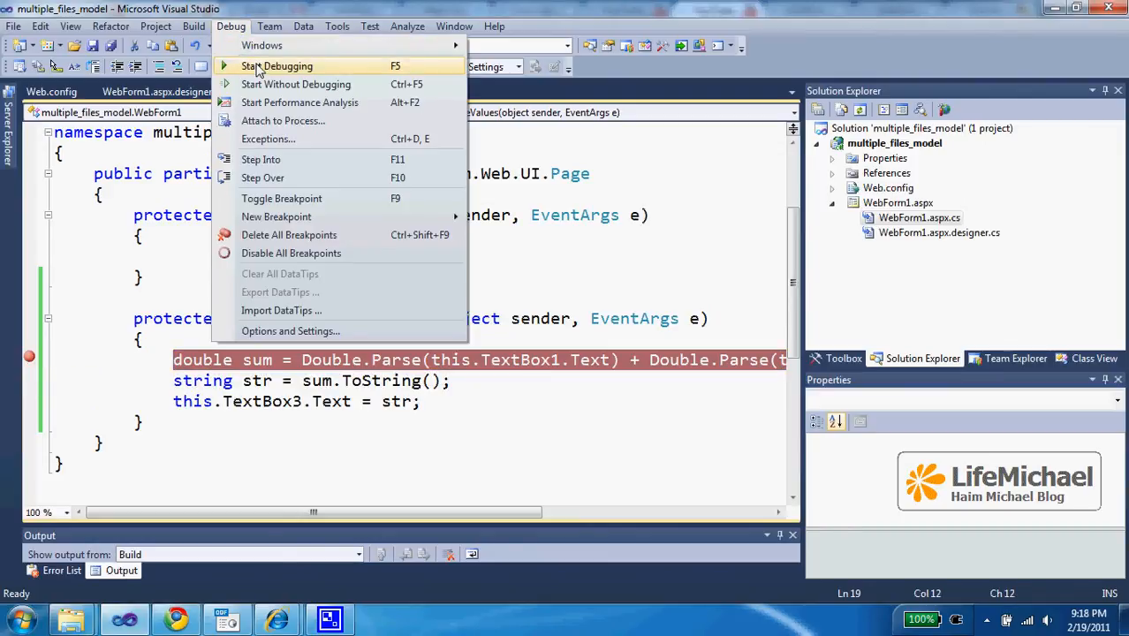
click(276, 65)
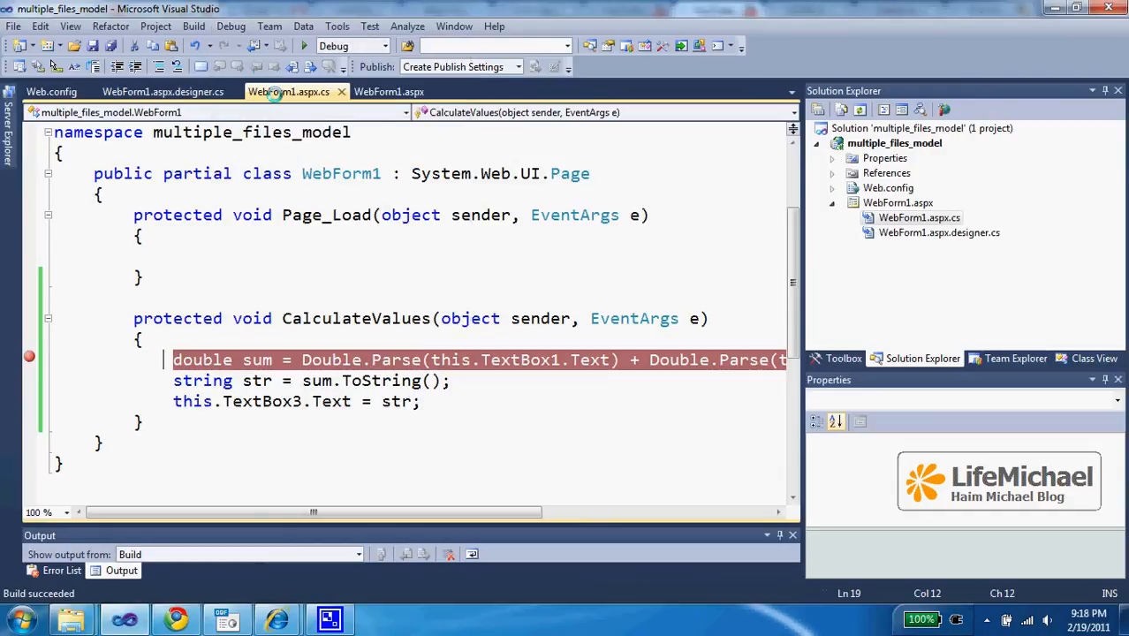
mouse_move(364, 223)
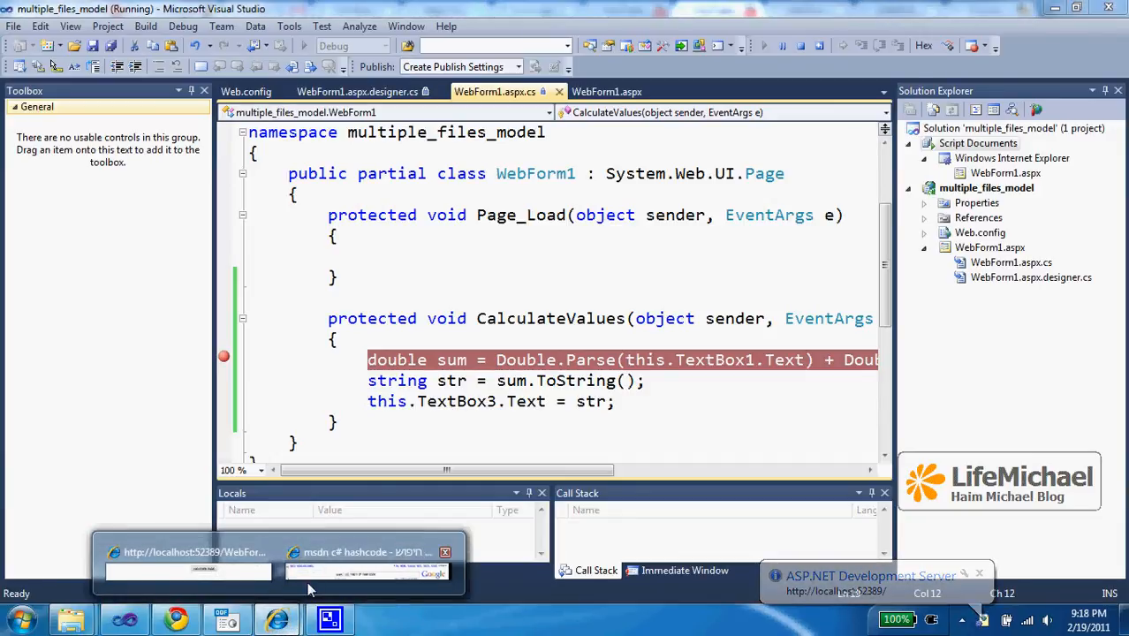
click(368, 551)
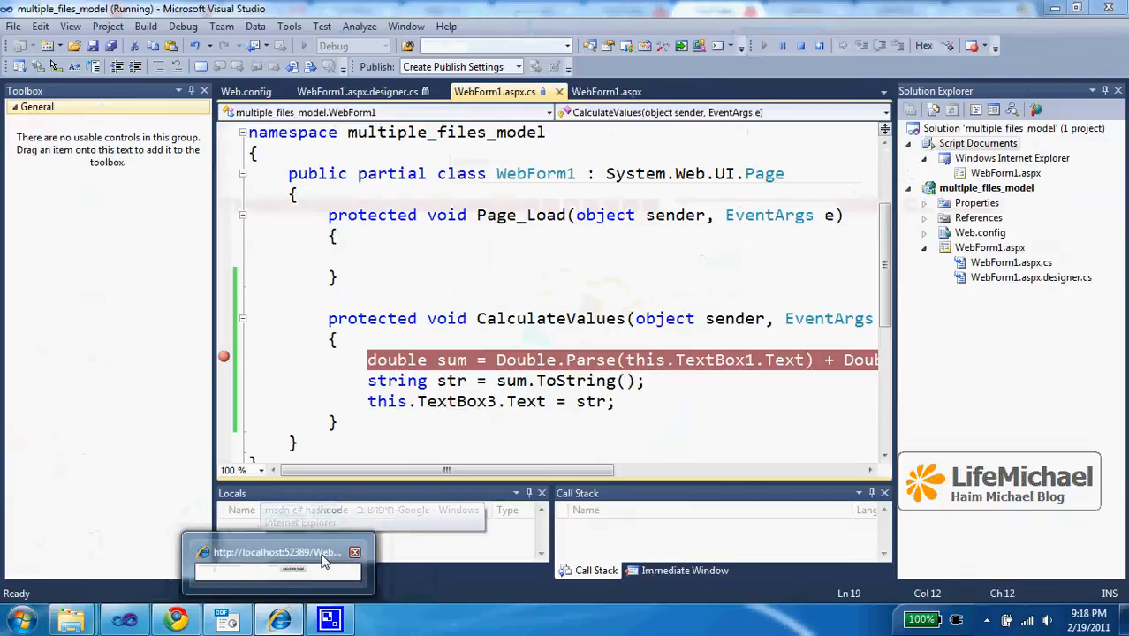
In the localhost WebForm1 page, enter 4.2 and 3.1 in the first two text boxes.
click(275, 552)
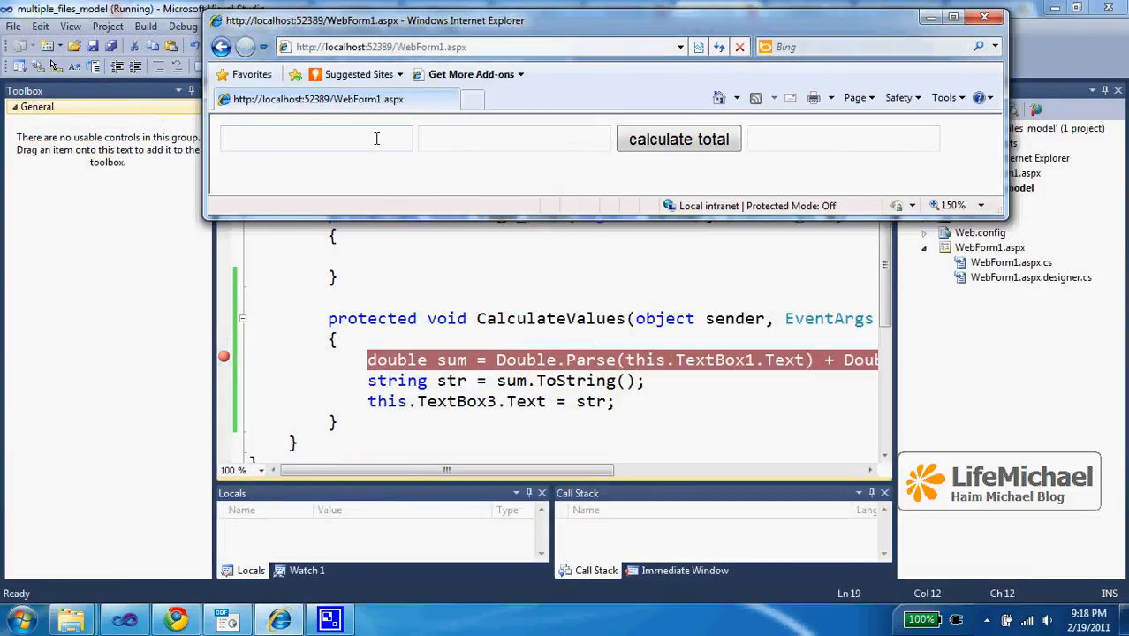
text(4)
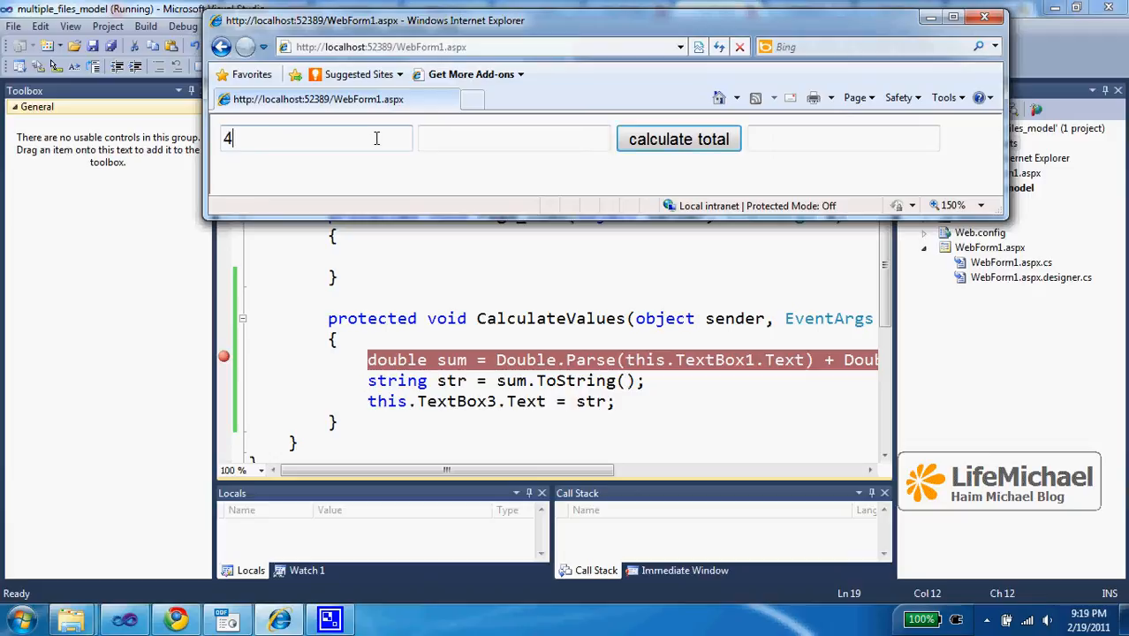
text(.2)
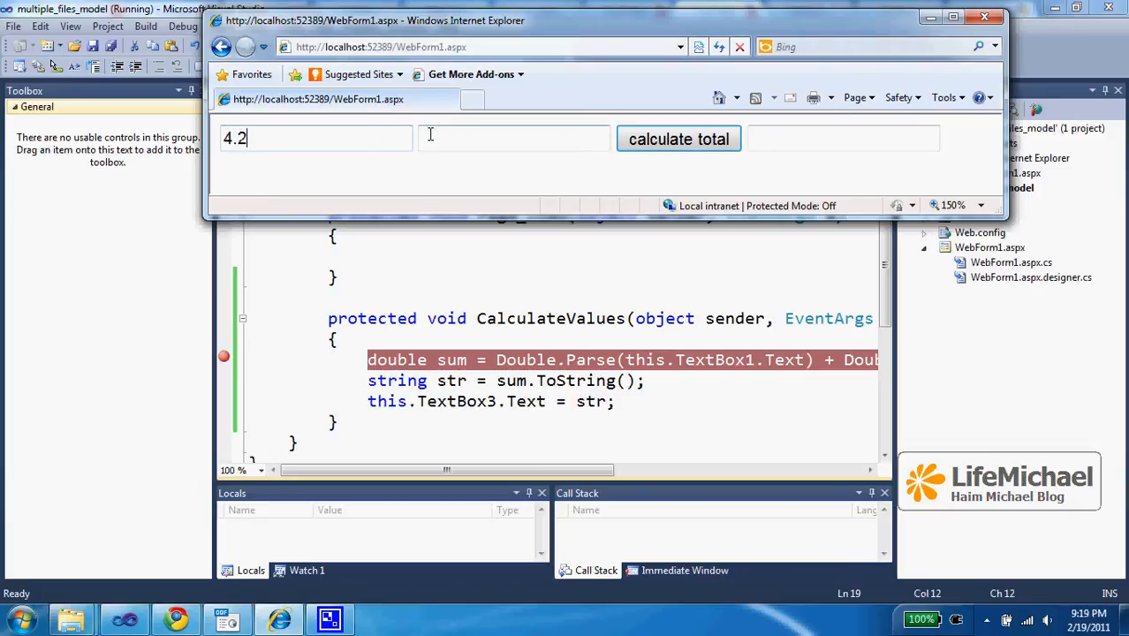
text(3.)
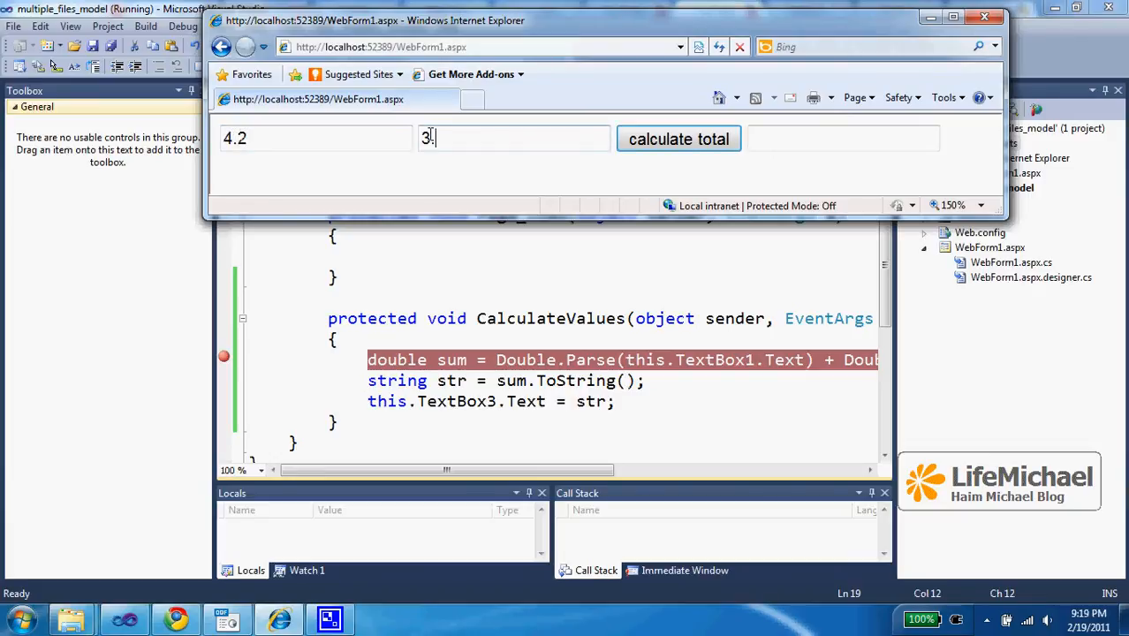
text(1)
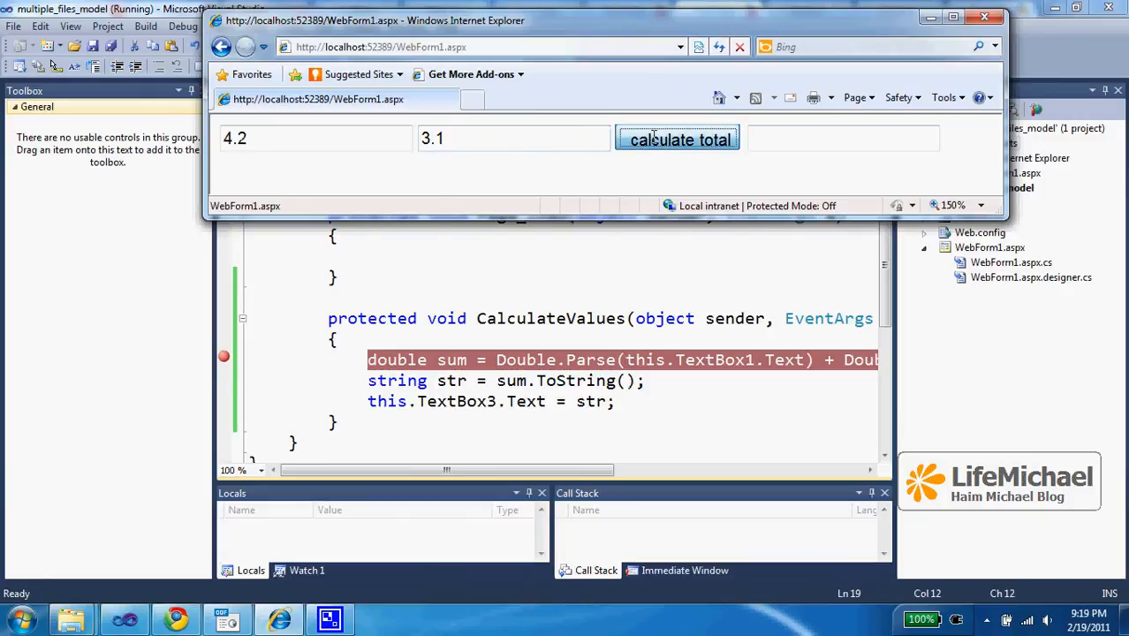
Submit 'calculate total' and return to Visual Studio paused at the sum-line breakpoint.
click(678, 139)
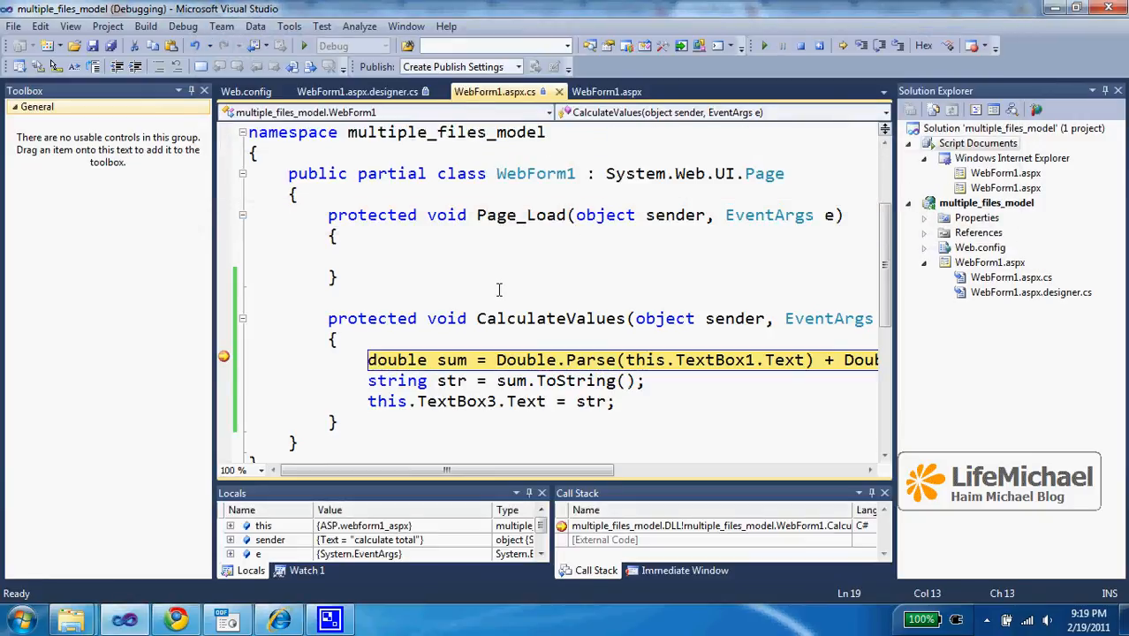
mouse_move(311, 366)
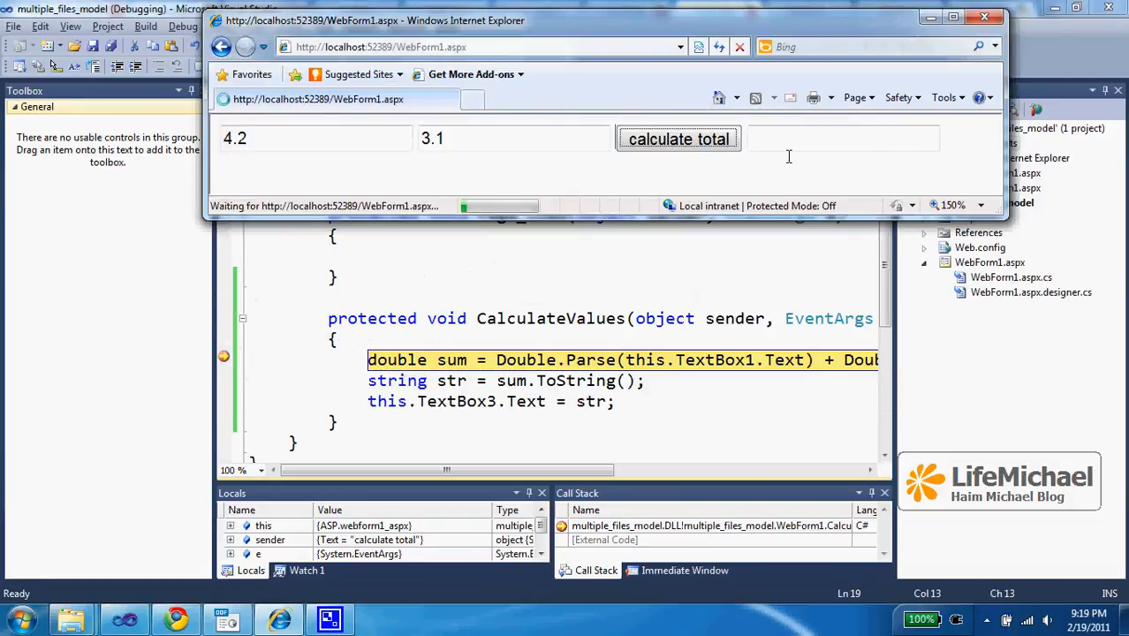
key(alt+tab)
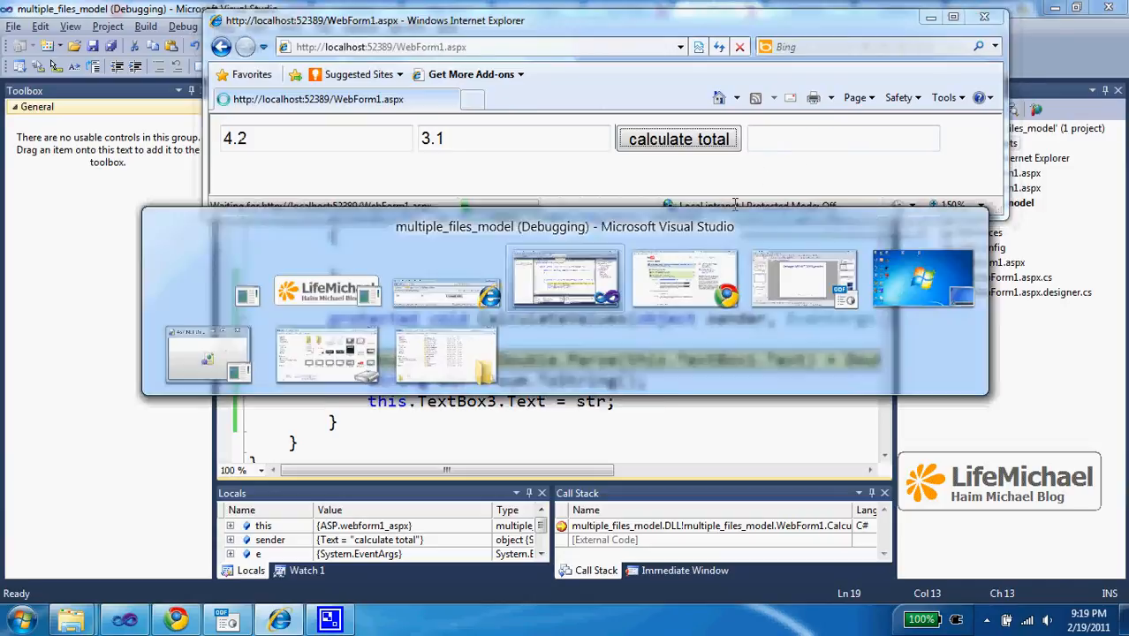
click(565, 279)
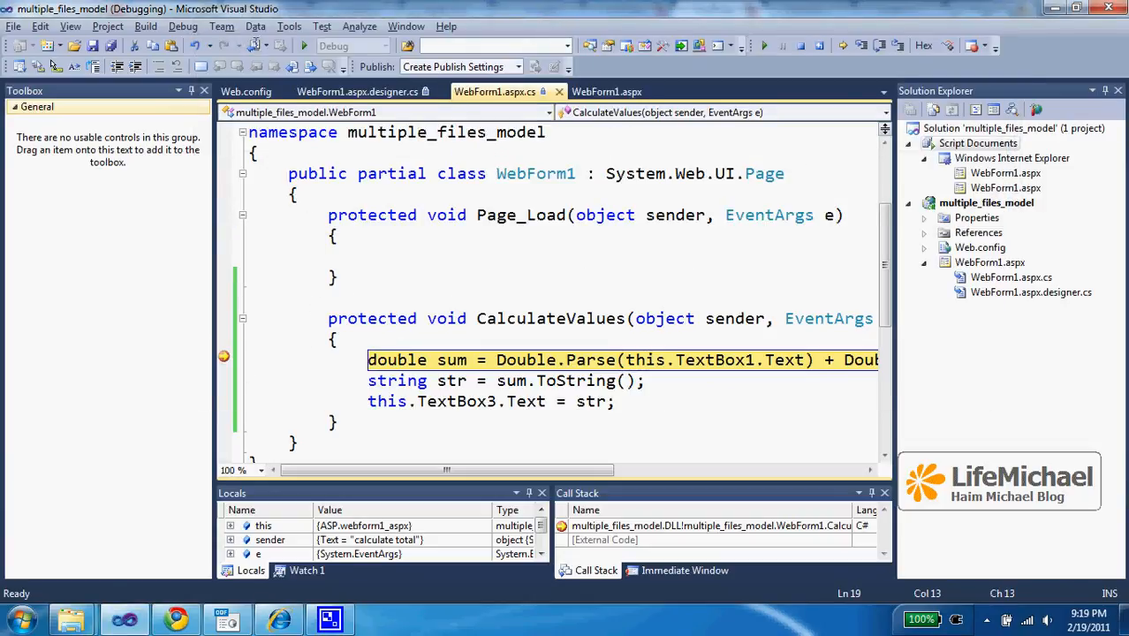
Step Over the sum, ToString and TextBox3 assignment lines via the Debug menu.
click(184, 26)
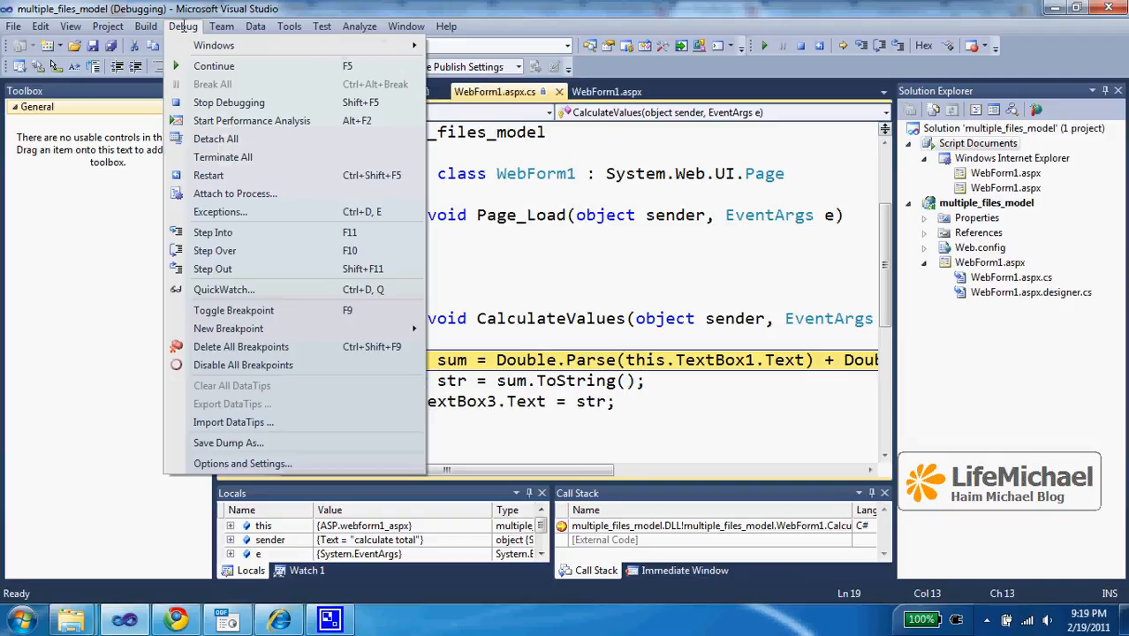
mouse_move(265, 233)
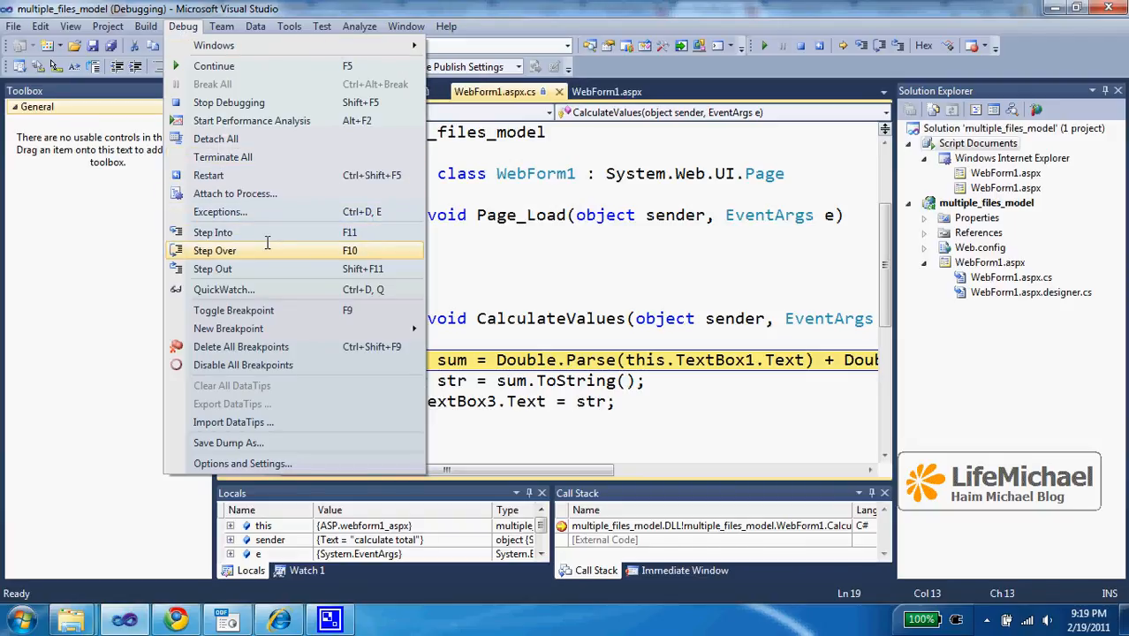
click(213, 251)
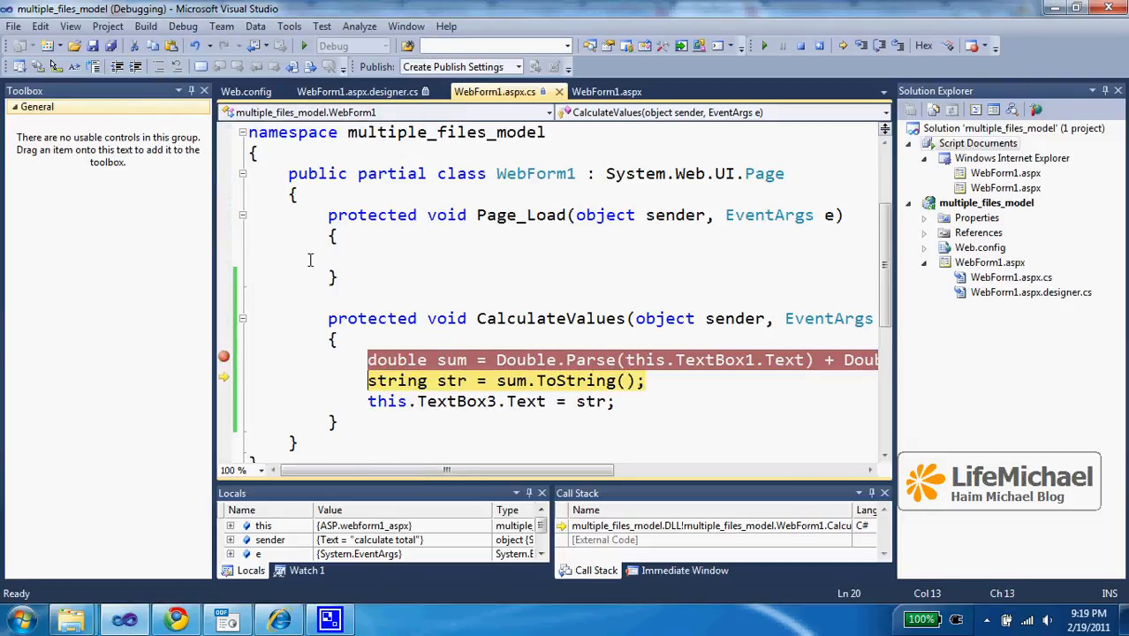
click(184, 26)
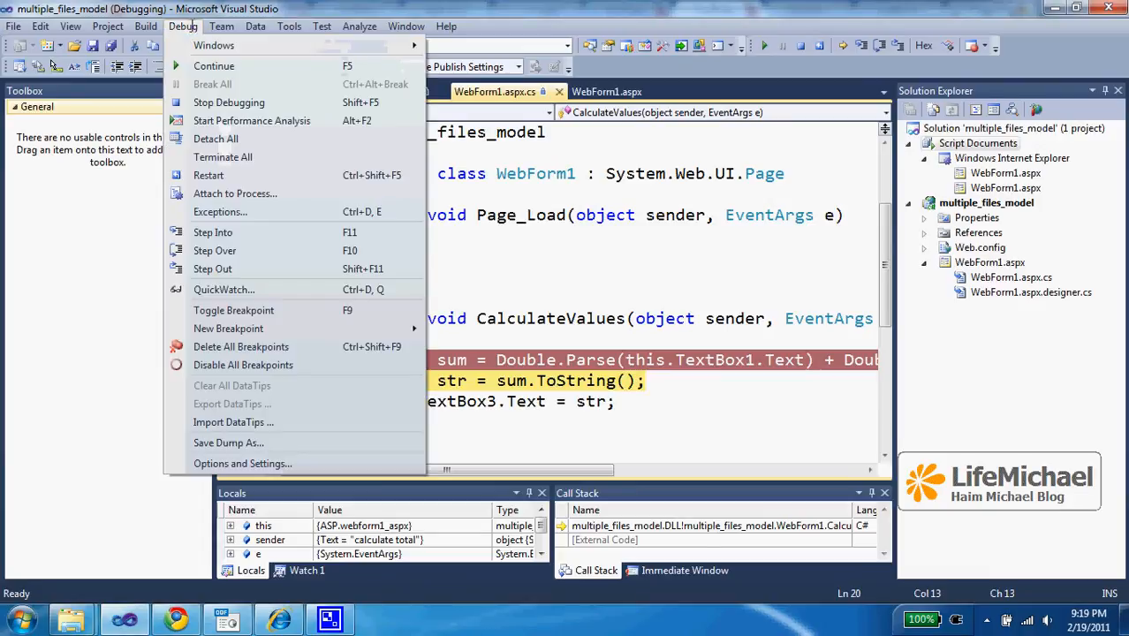
mouse_move(219, 212)
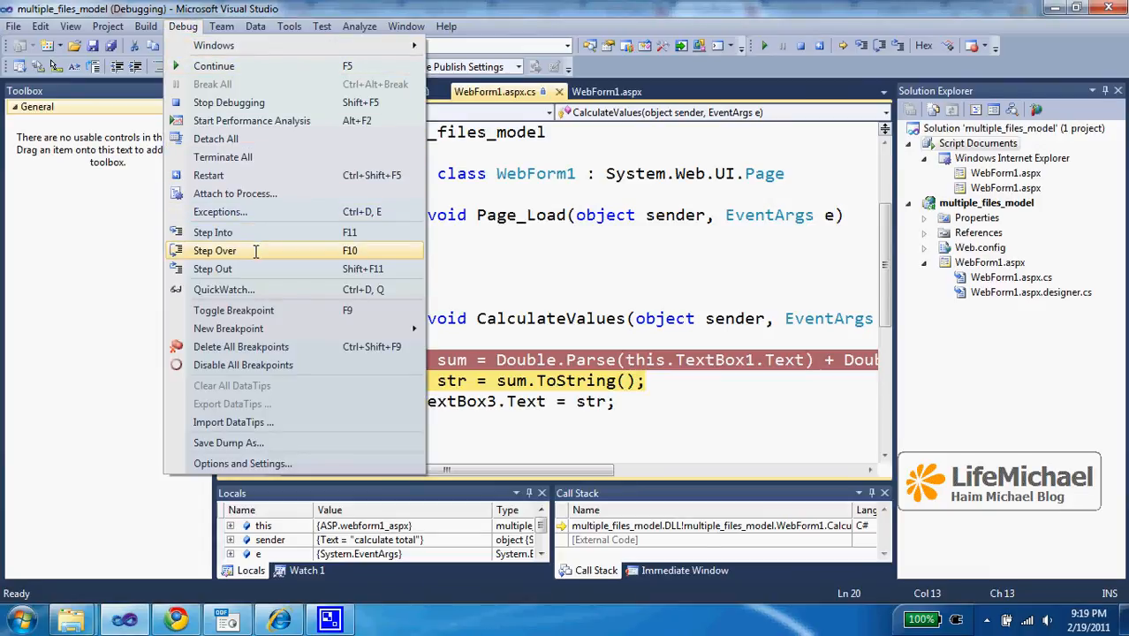
click(216, 251)
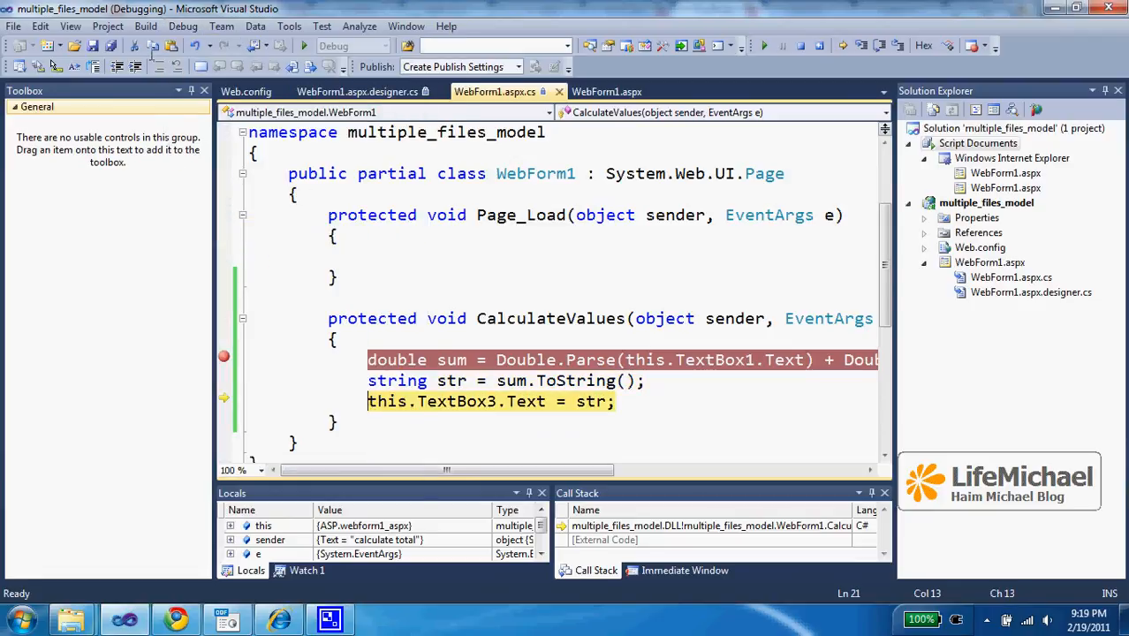
click(184, 26)
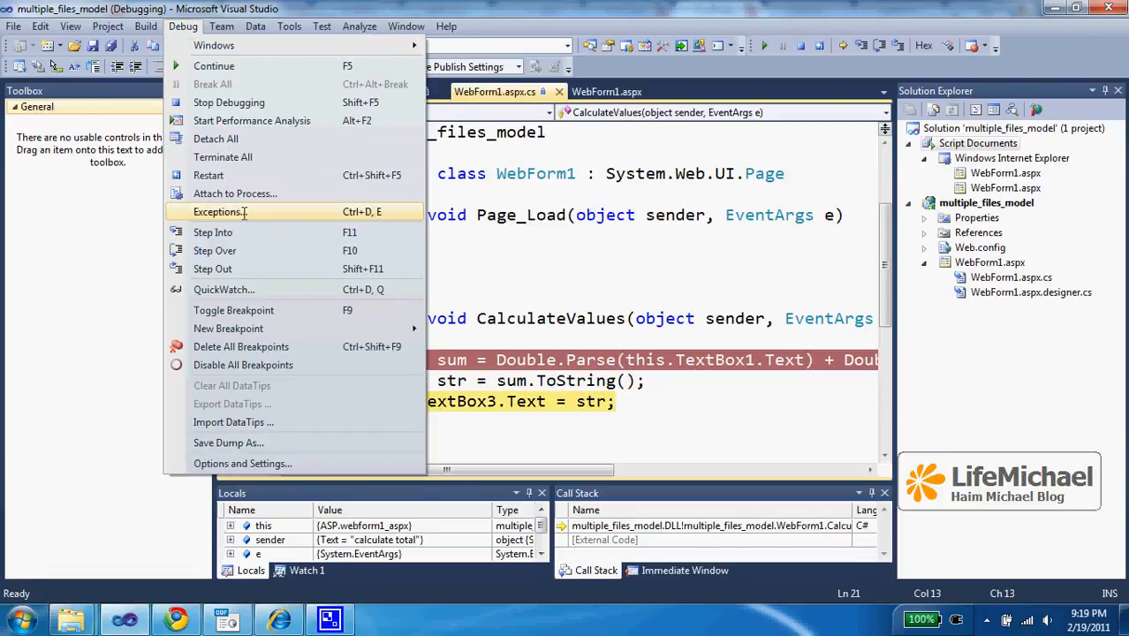
mouse_move(297, 251)
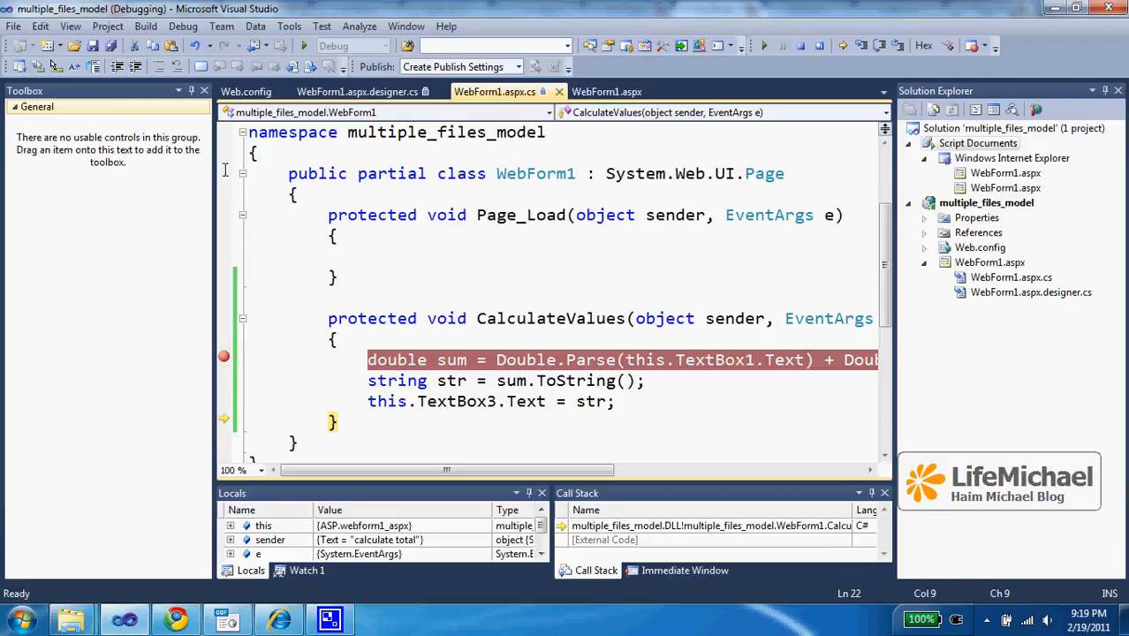
click(184, 26)
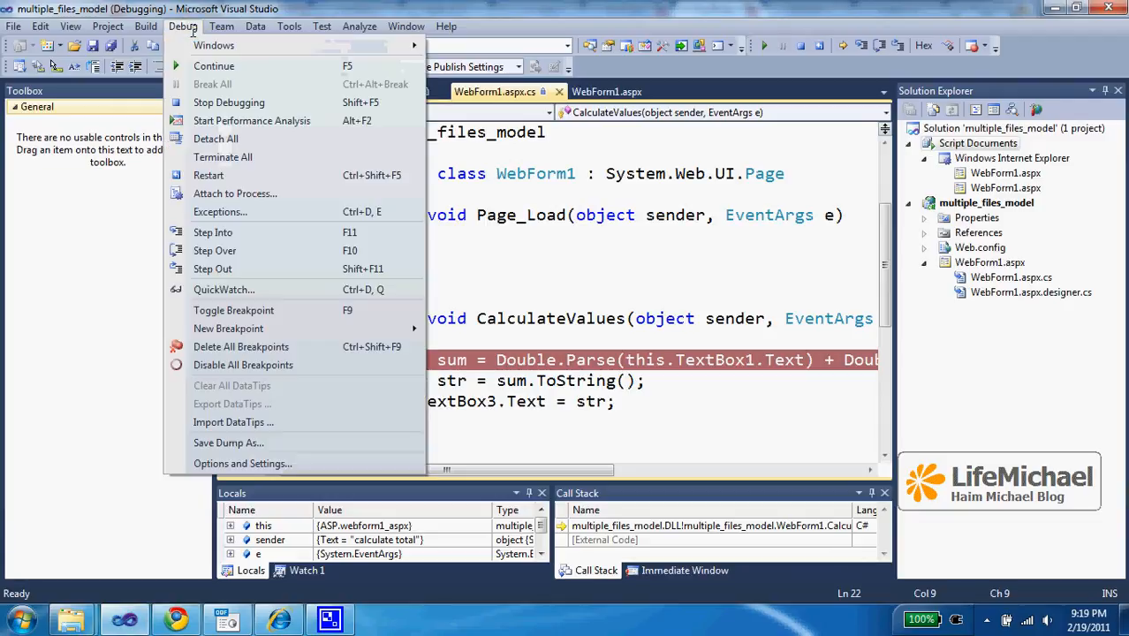
mouse_move(212, 66)
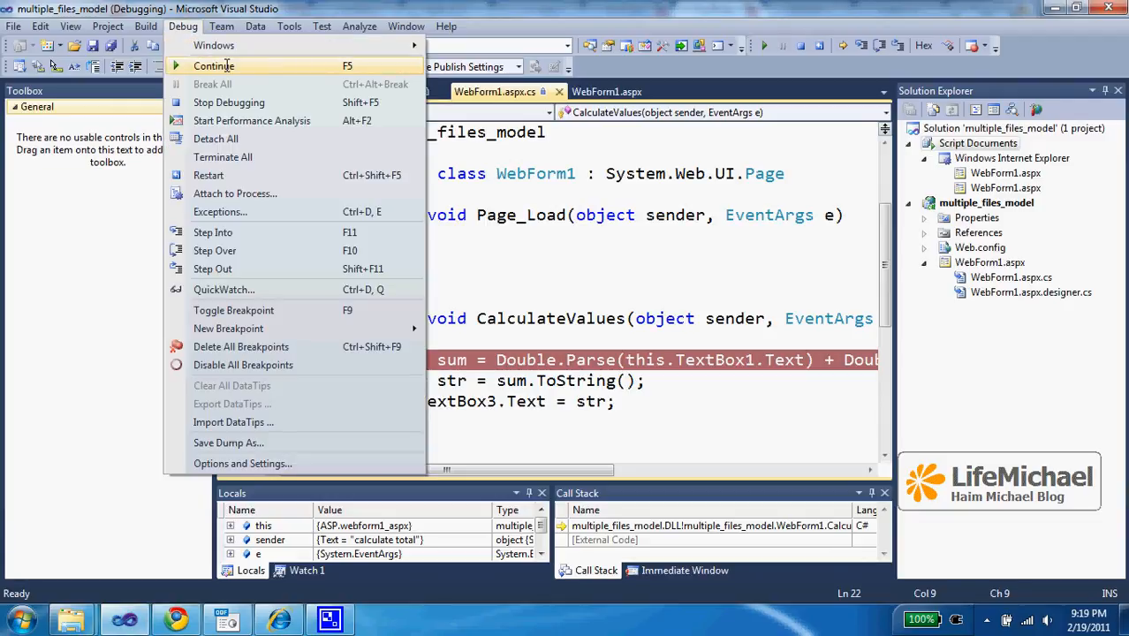